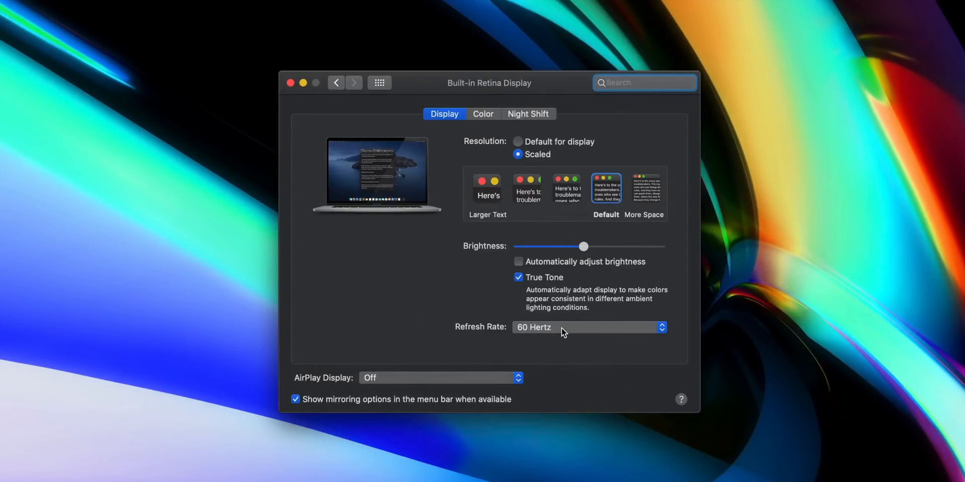
Set the built-in display's refresh rate to 59.94 Hertz, then to 47.95 Hertz in Displays
click(528, 188)
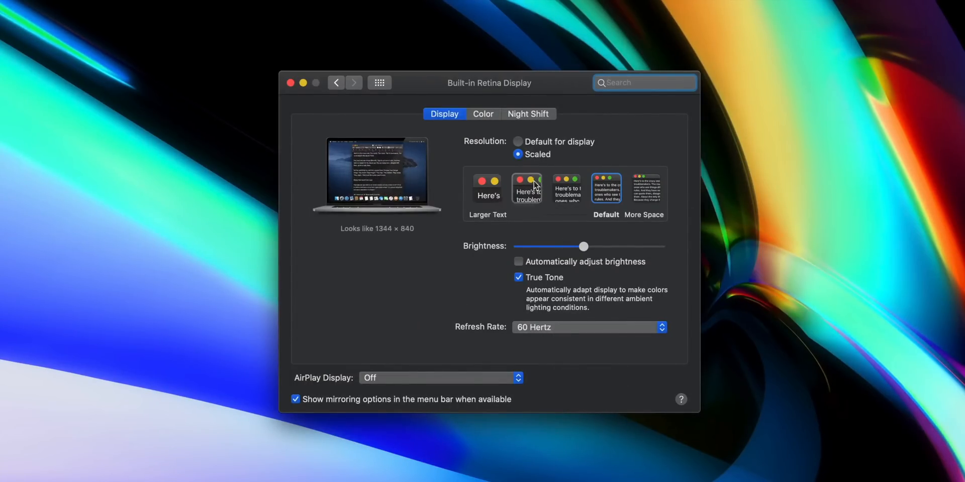
click(605, 187)
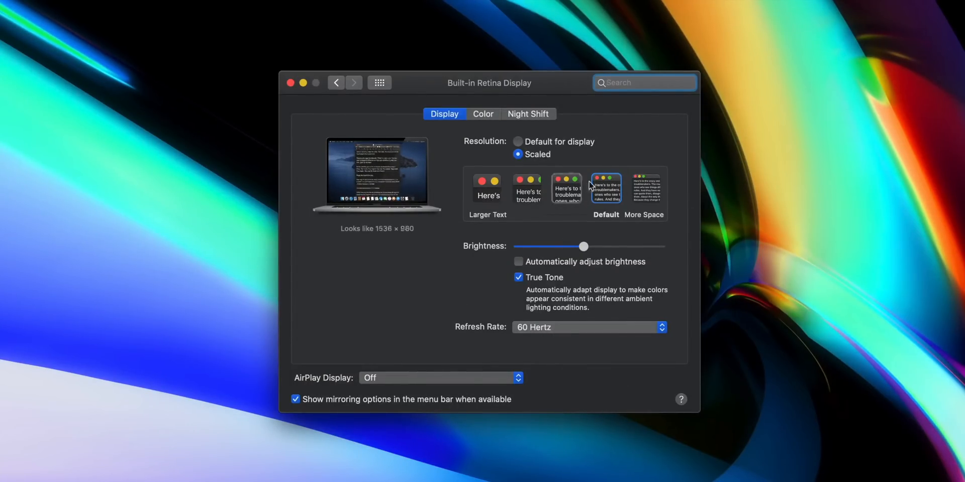
click(589, 326)
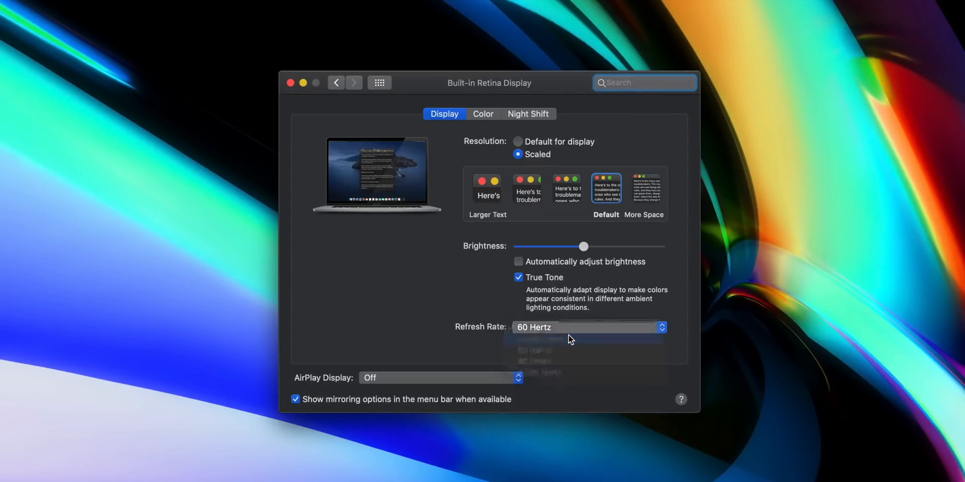
click(539, 337)
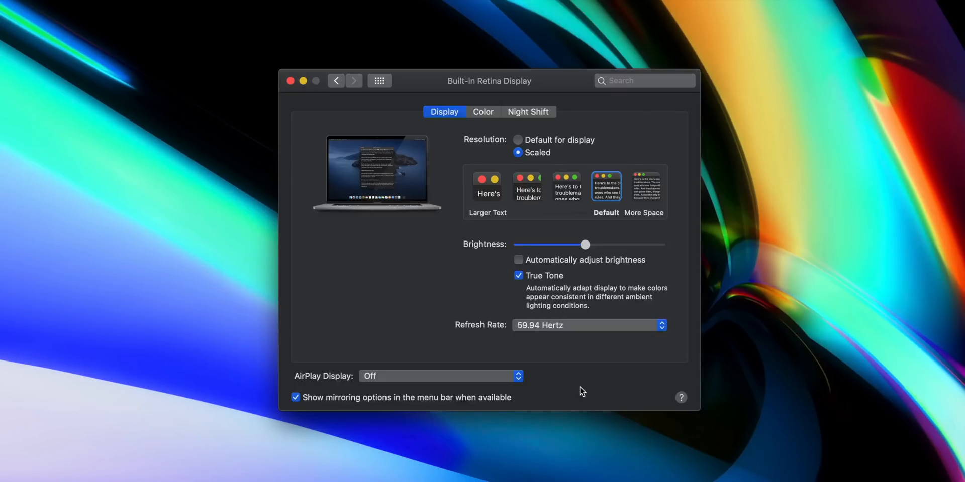
click(588, 325)
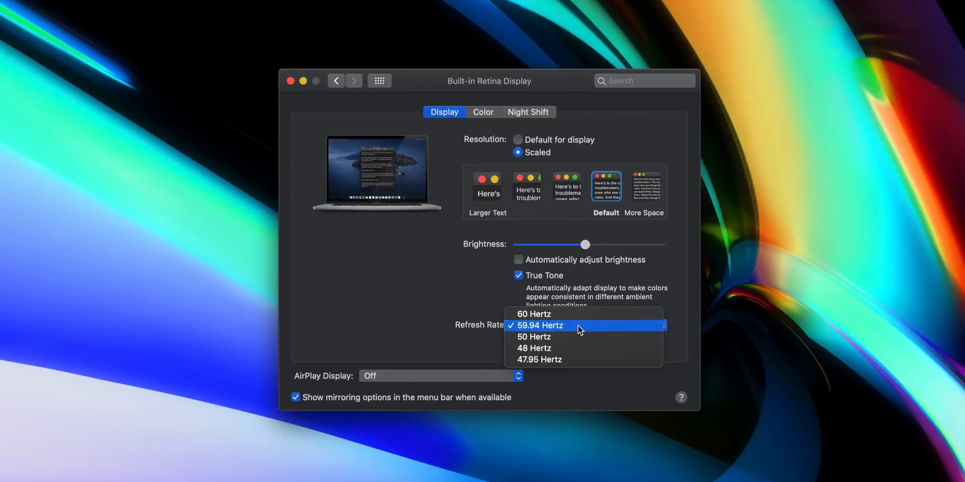
mouse_move(583, 336)
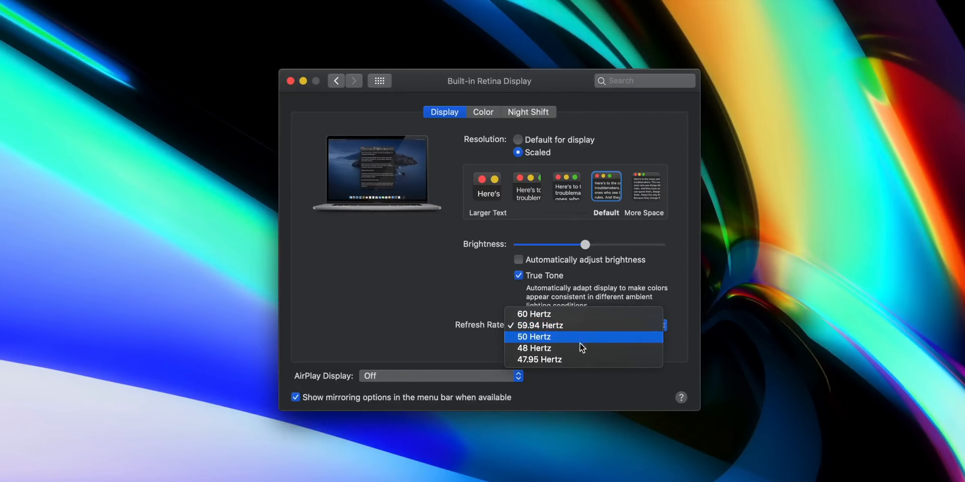
mouse_move(582, 360)
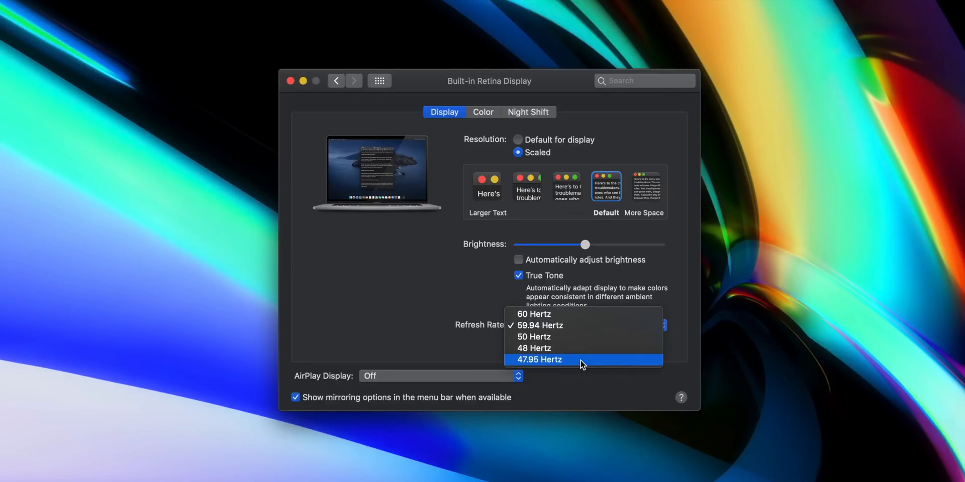
click(540, 360)
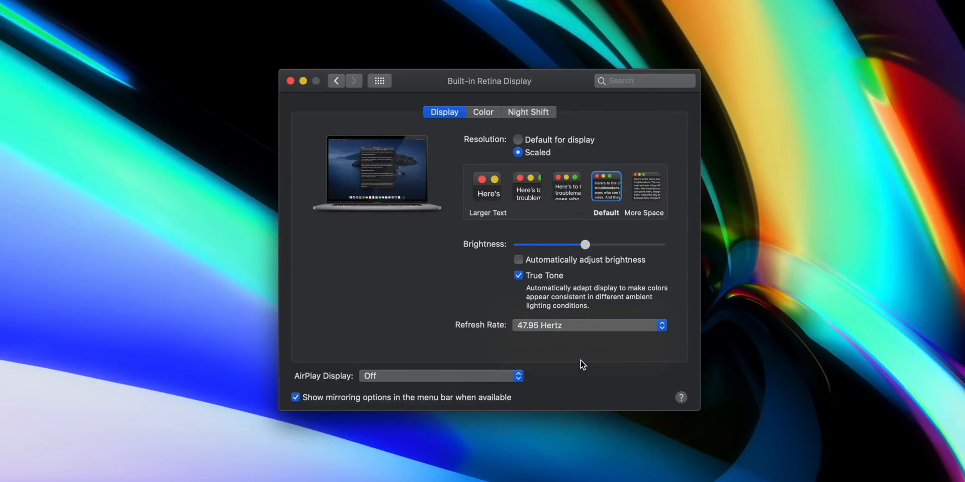
mouse_move(393, 266)
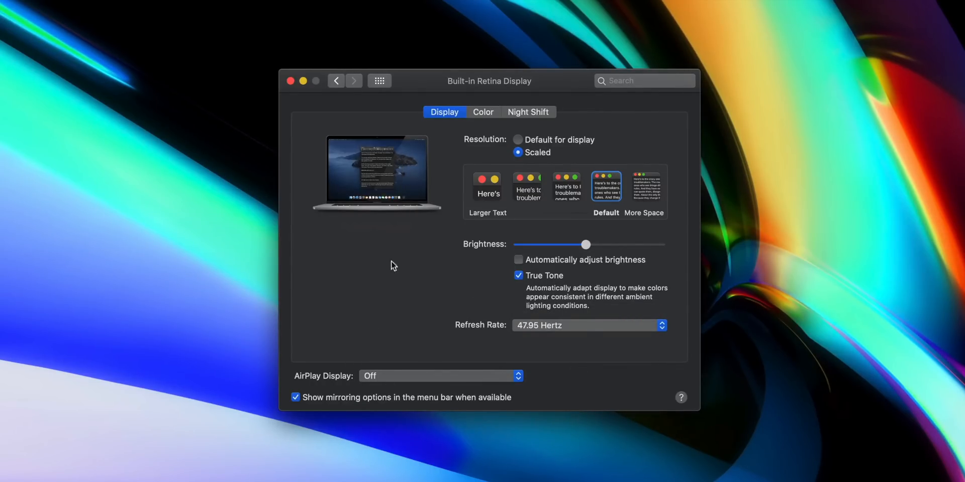
mouse_move(336, 293)
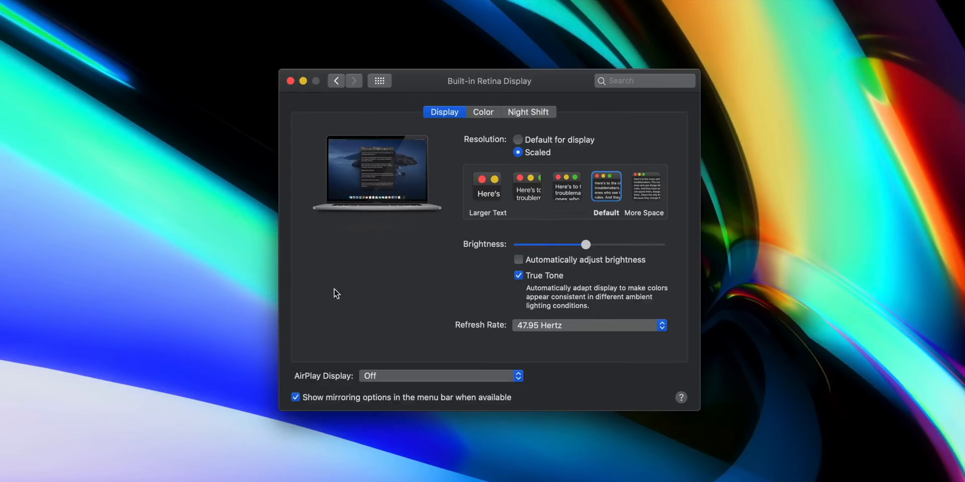
mouse_move(393, 258)
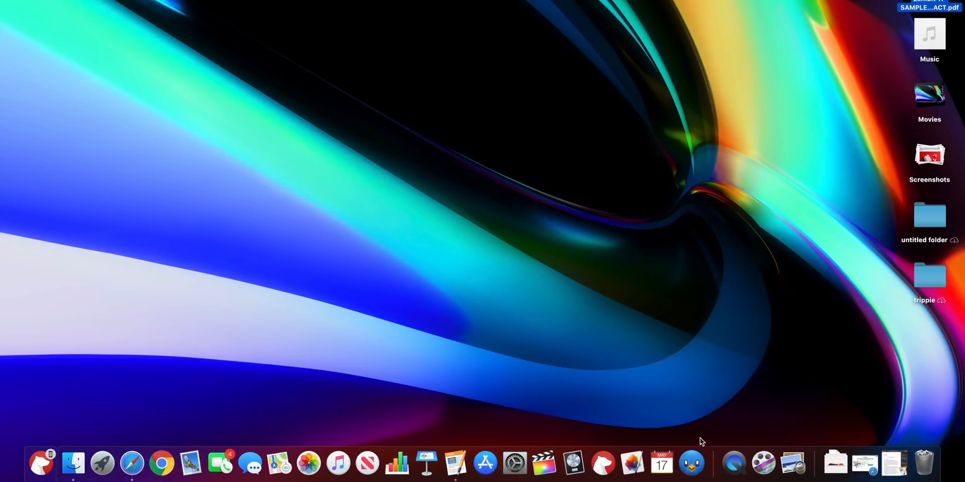
mouse_move(712, 393)
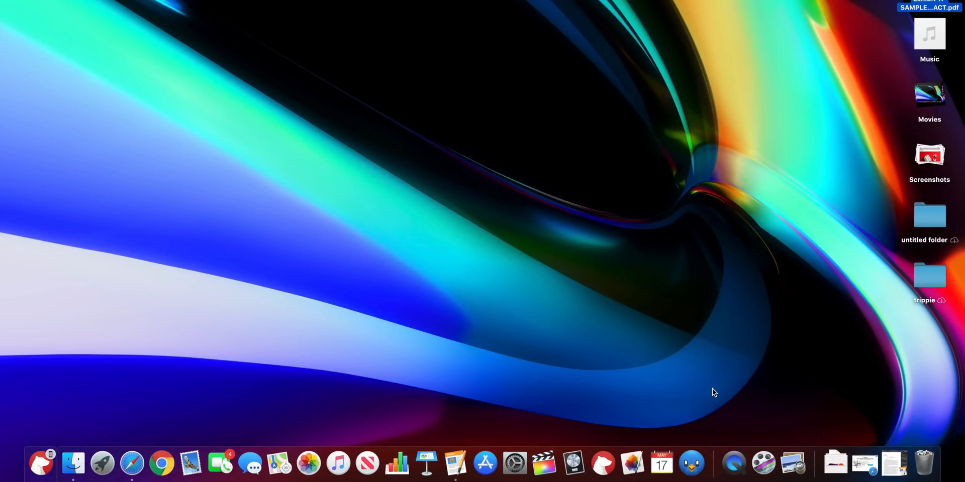
Move the Dock to the left screen edge via its Position on Screen option
right_click(714, 465)
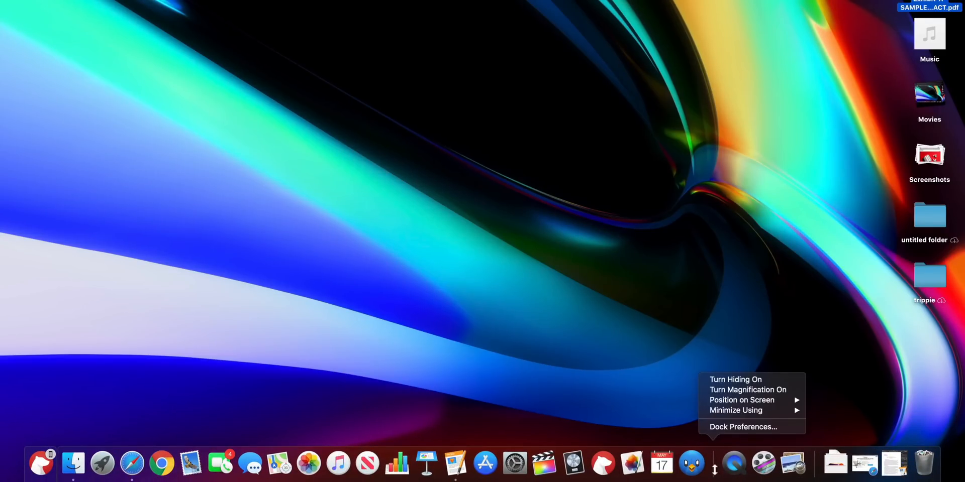
mouse_move(741, 400)
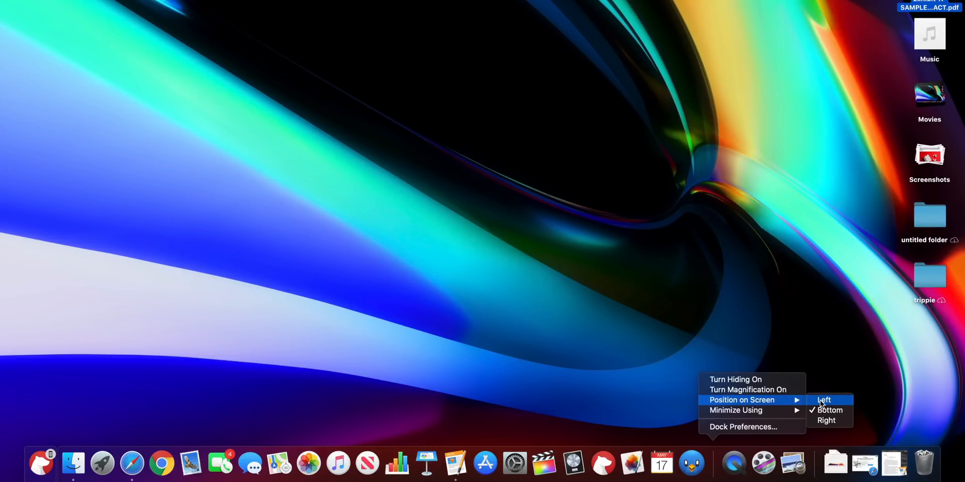
click(823, 401)
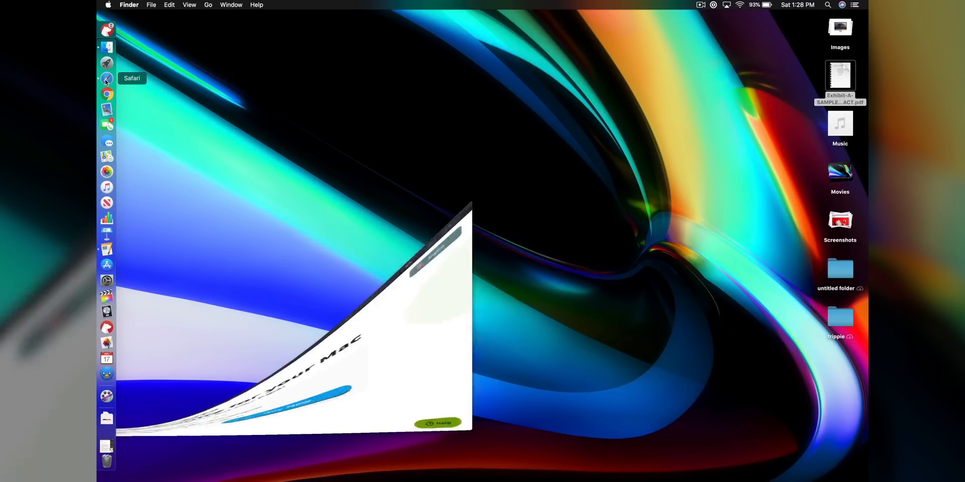
Bring the Safari window and the Pages document into view and show the Wi-Fi menu
click(107, 78)
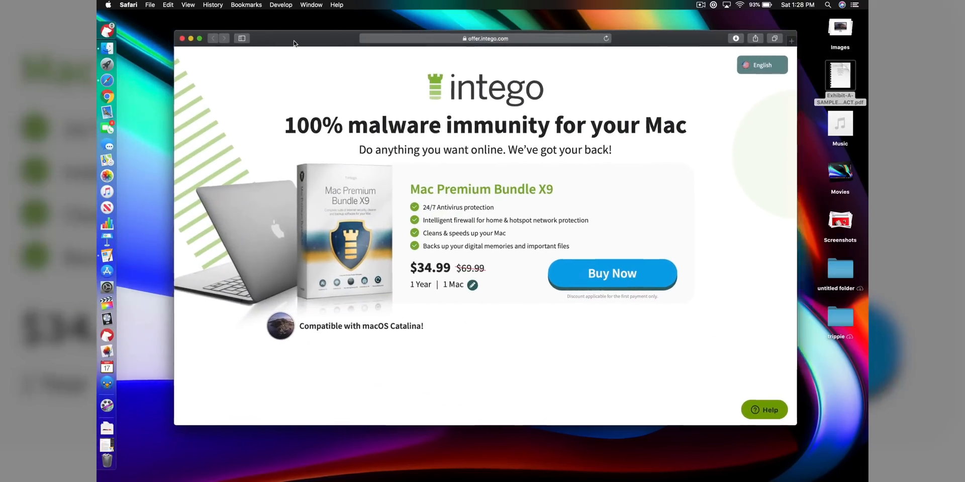
click(106, 263)
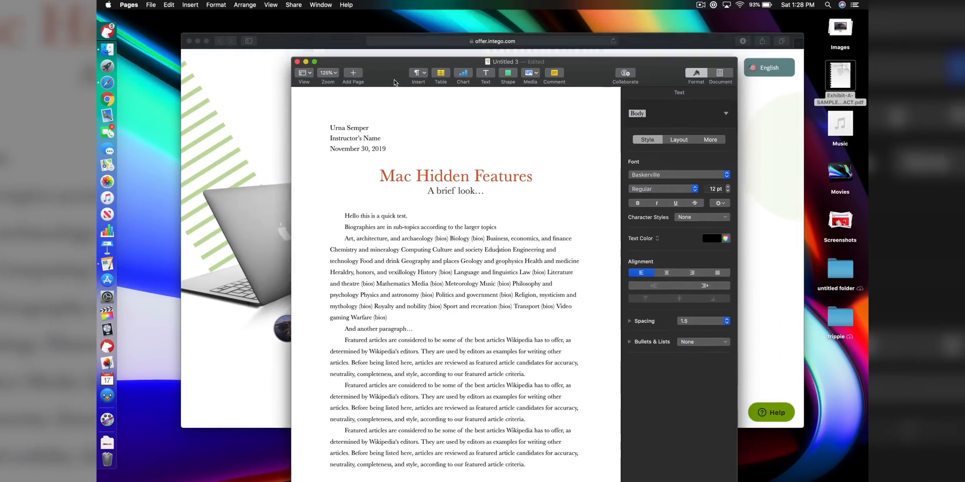
click(744, 7)
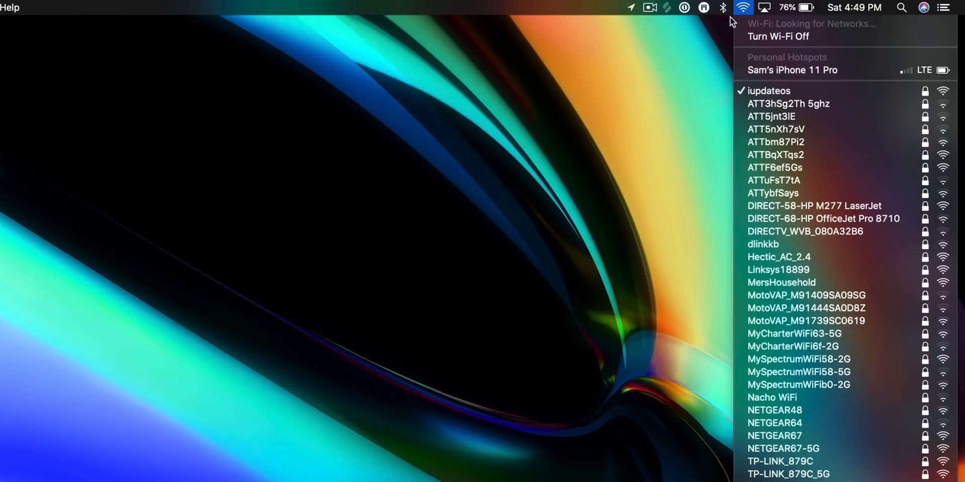
Check the standard Bluetooth and Wi-Fi menu bar lists
click(724, 7)
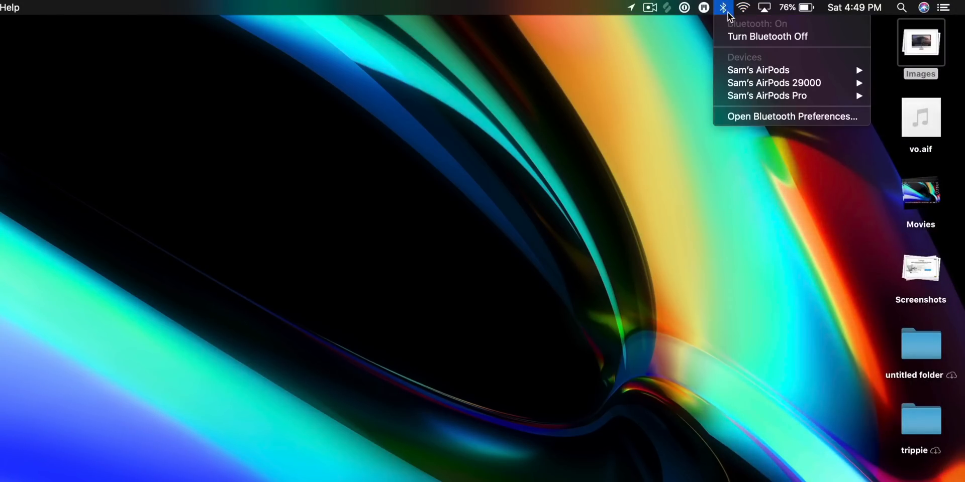
mouse_move(773, 82)
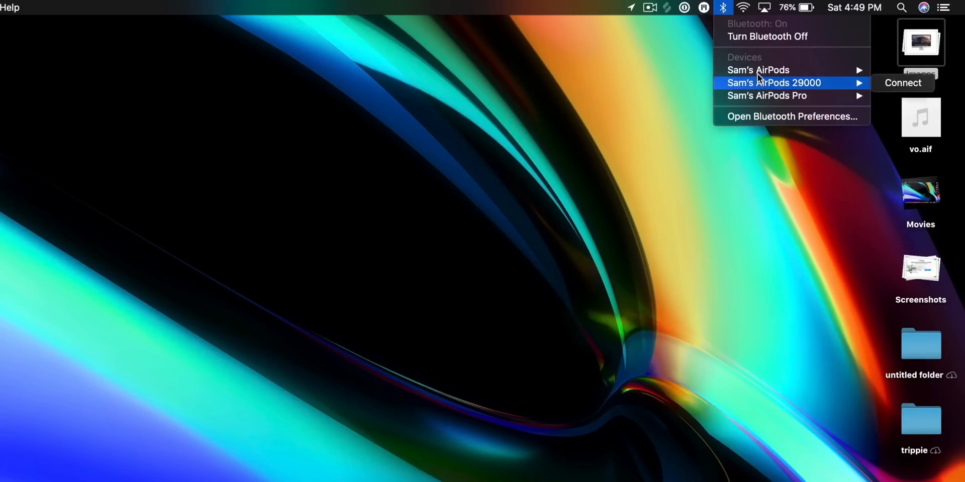
mouse_move(743, 11)
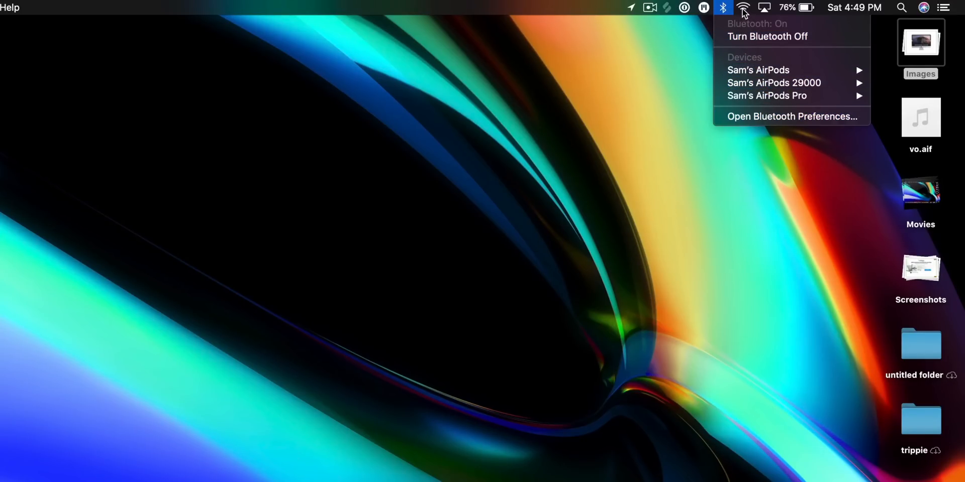
click(743, 7)
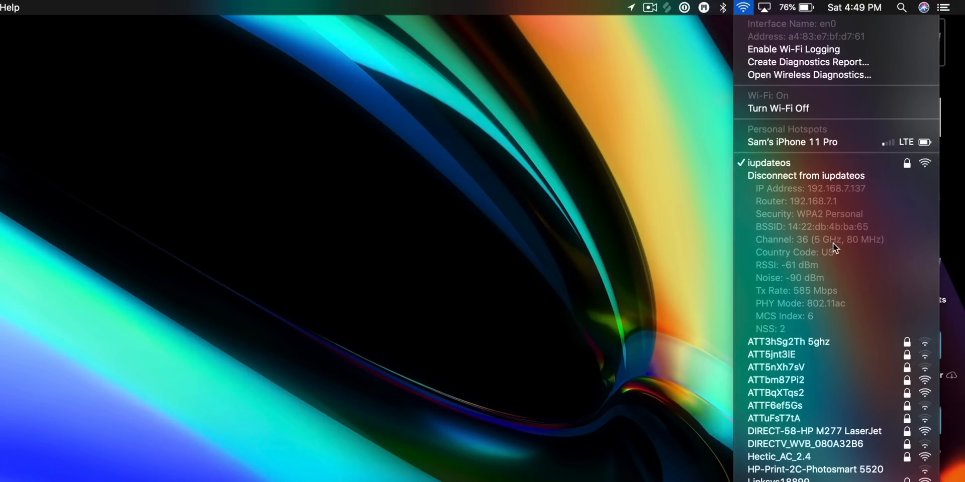
mouse_move(857, 330)
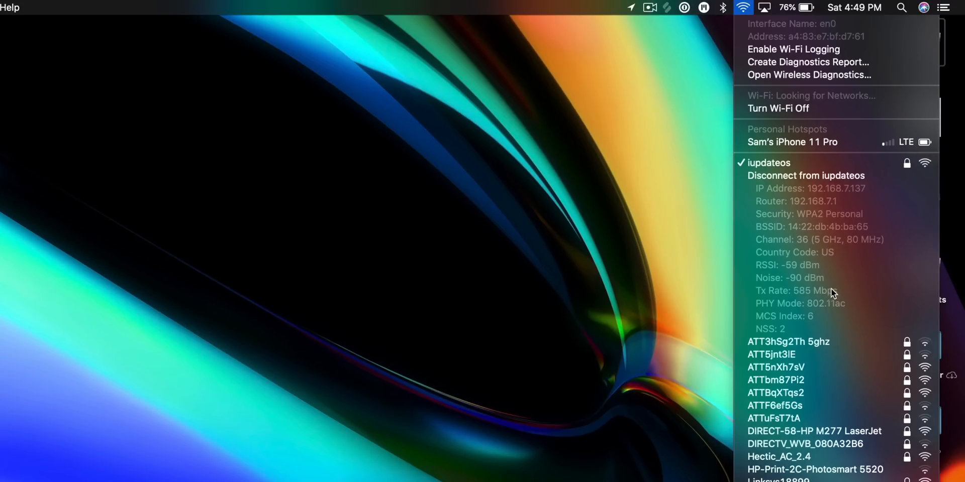
click(723, 7)
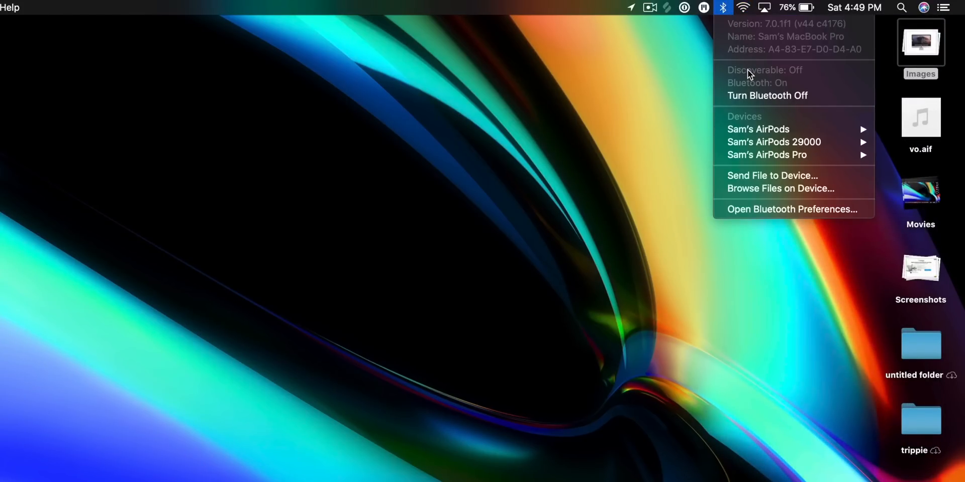
Option-click the Wi-Fi and Bluetooth icons to reveal their extended connection details
click(743, 7)
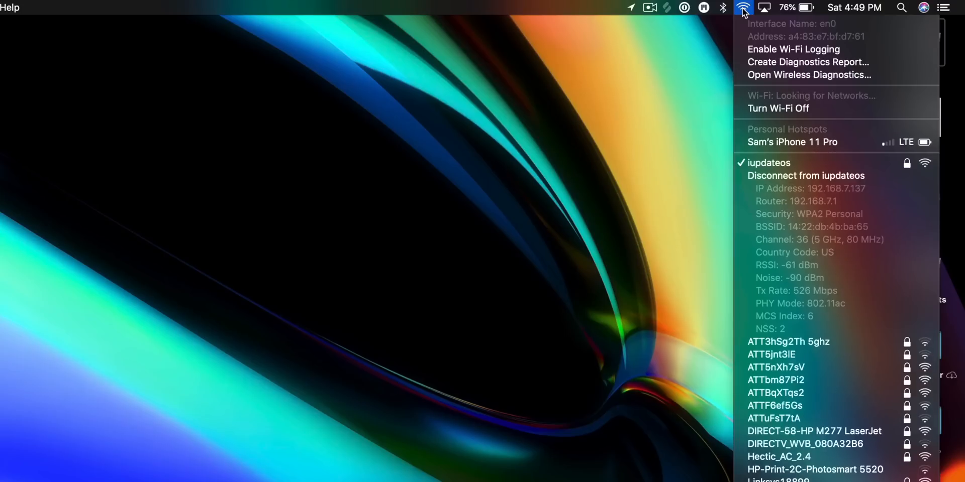
click(722, 7)
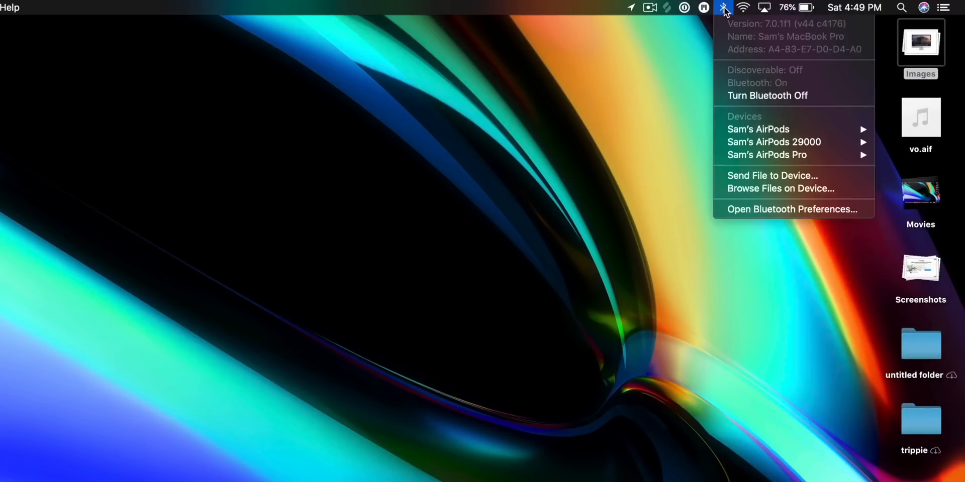
mouse_move(743, 13)
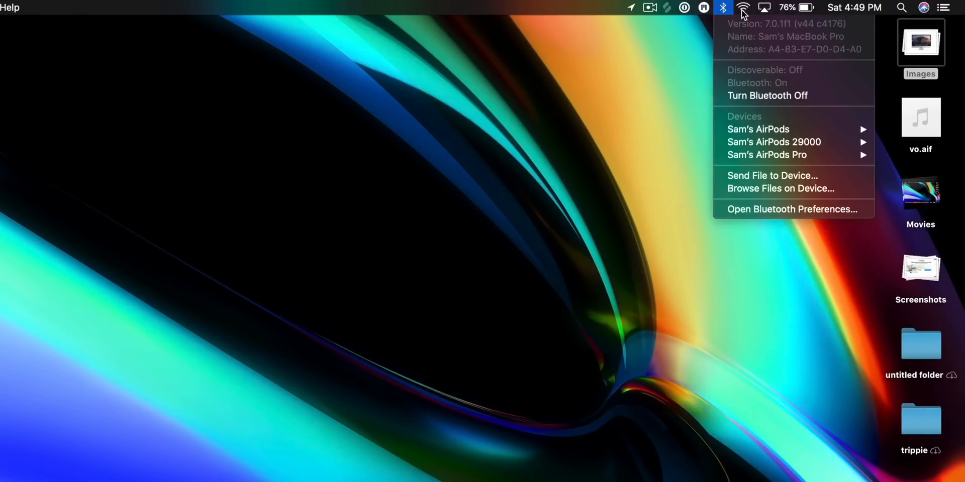
click(743, 7)
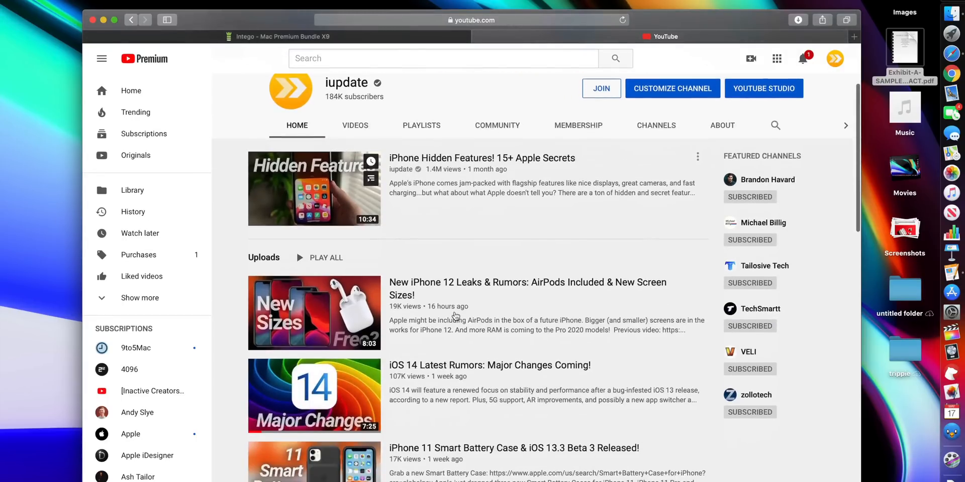
mouse_move(319, 404)
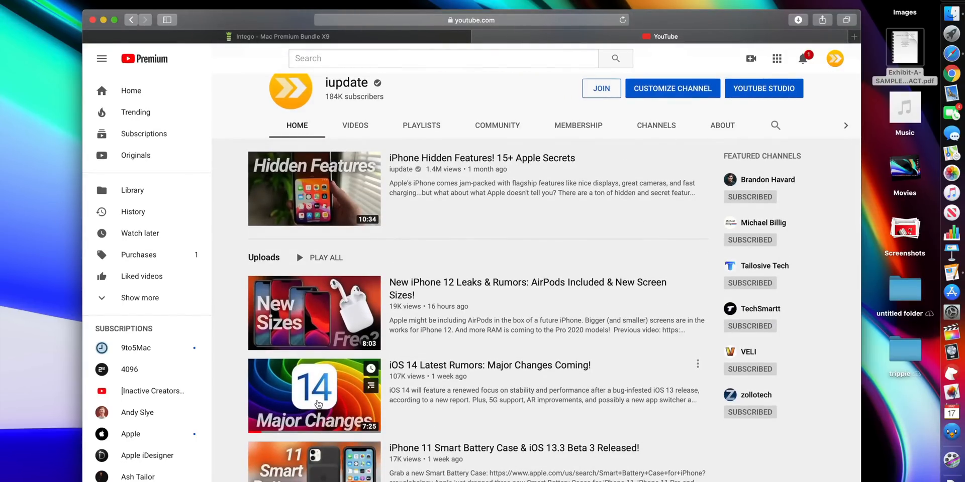
Play the Apple December Event Confirmed! video and reveal Safari's native video menu with Picture in Picture
scroll(down, 3)
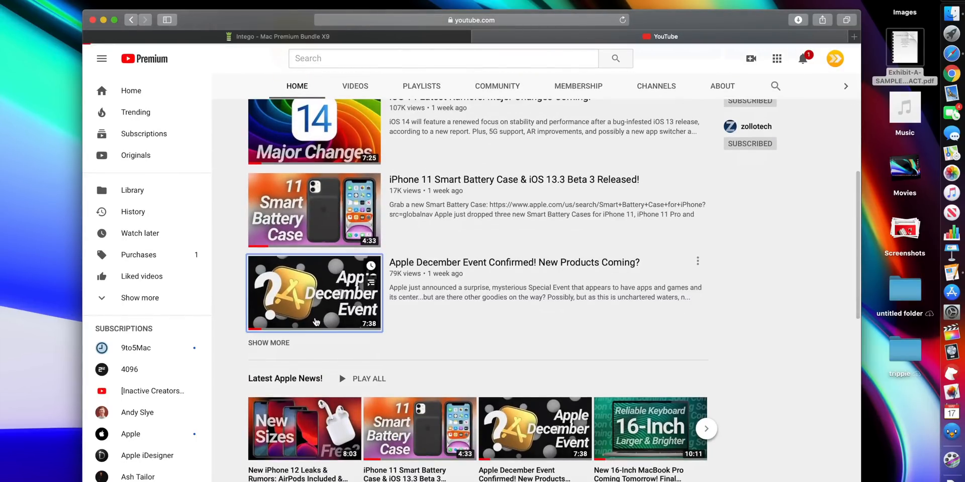
click(314, 293)
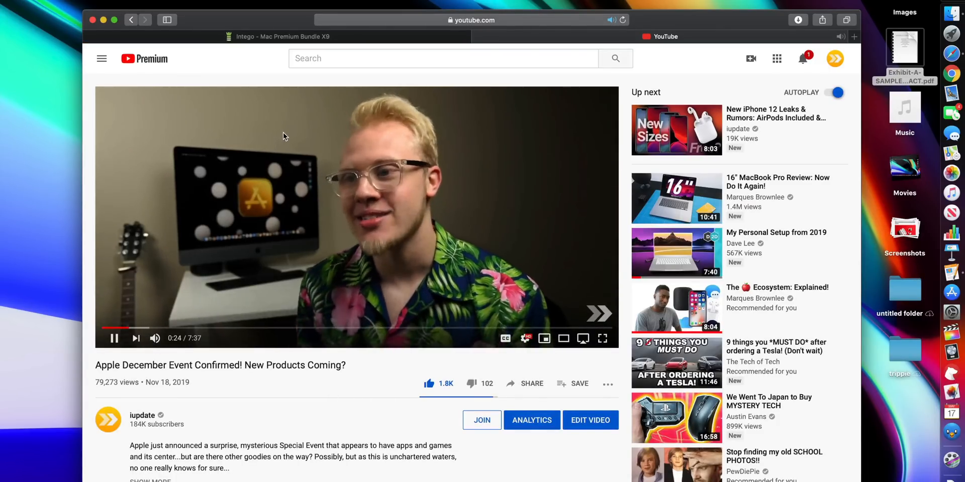
right_click(284, 135)
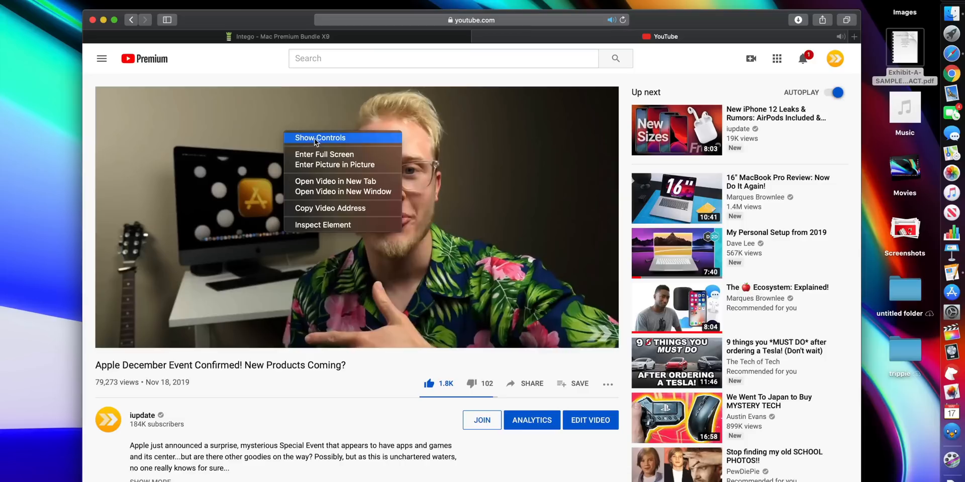
mouse_move(343, 181)
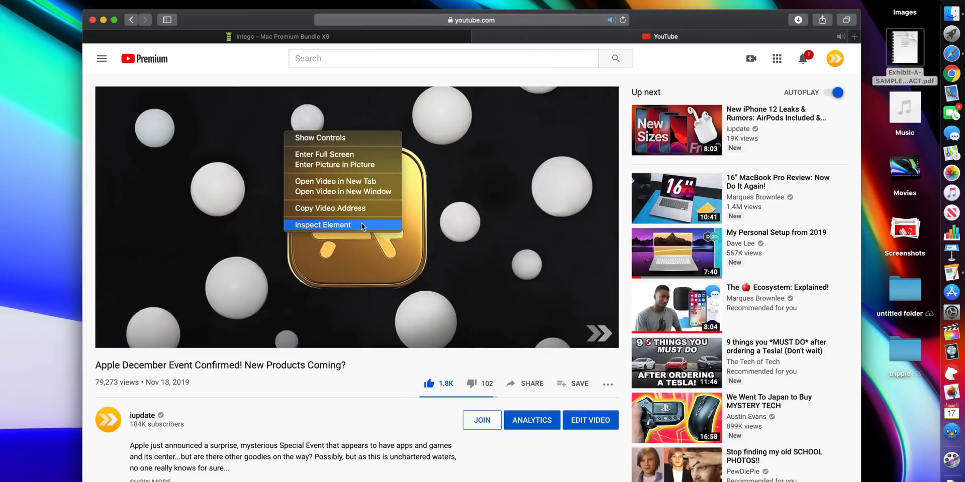
click(335, 163)
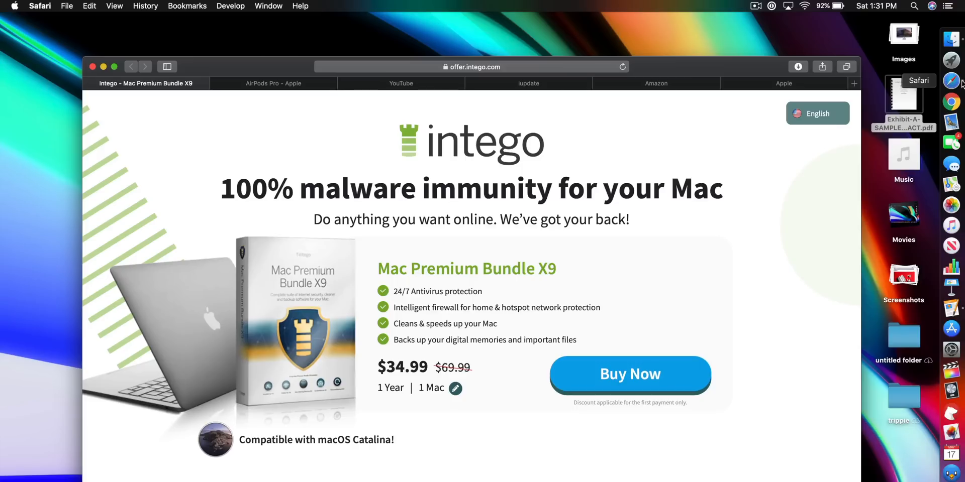
Browse the Apple subreddit and Amazon tabs, which show no site icons yet
click(783, 83)
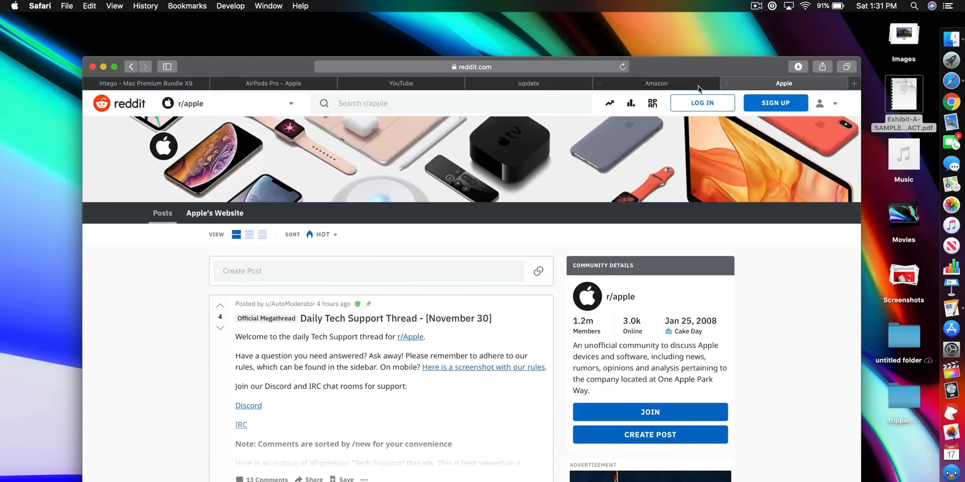
click(656, 83)
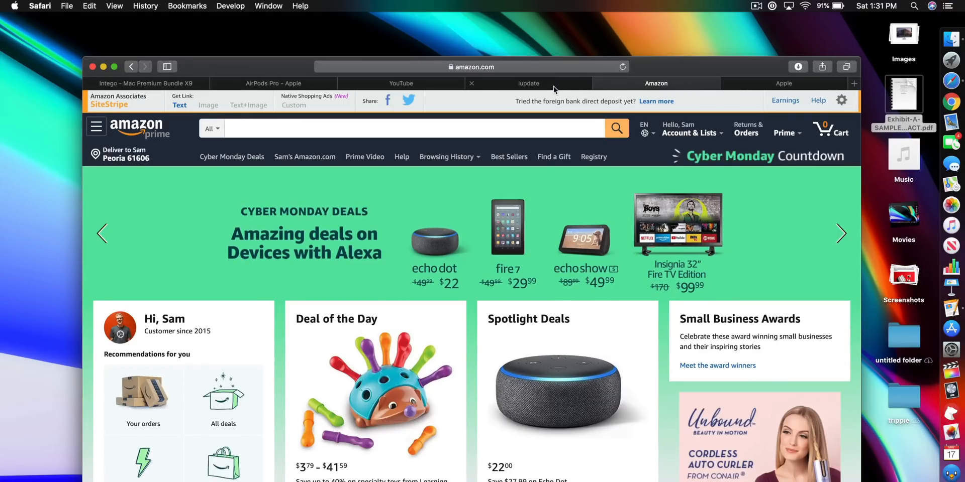
click(401, 83)
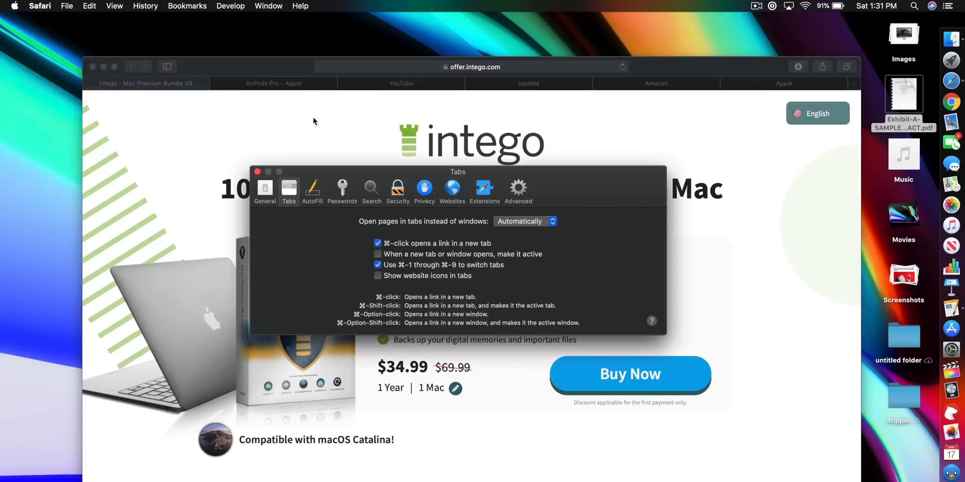
mouse_move(408, 279)
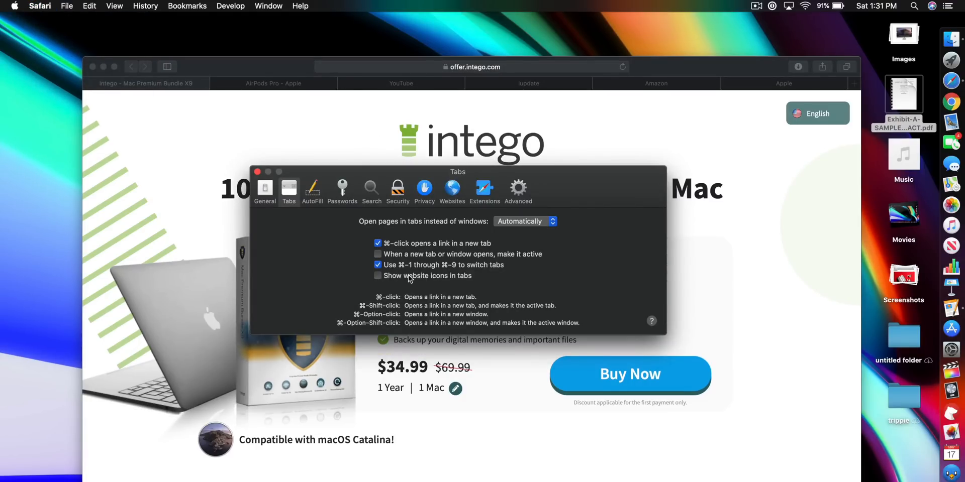
Enable 'Show website icons in tabs' in Safari's Tabs preferences
click(379, 275)
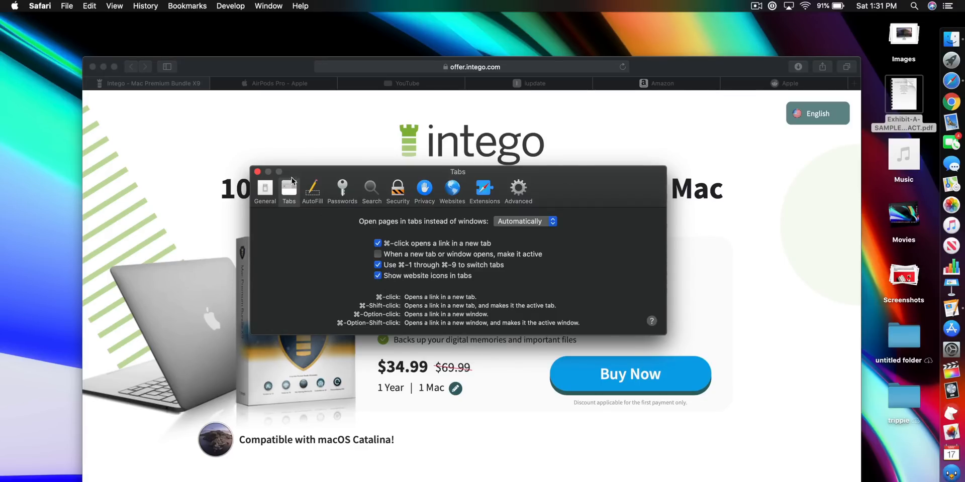
click(258, 172)
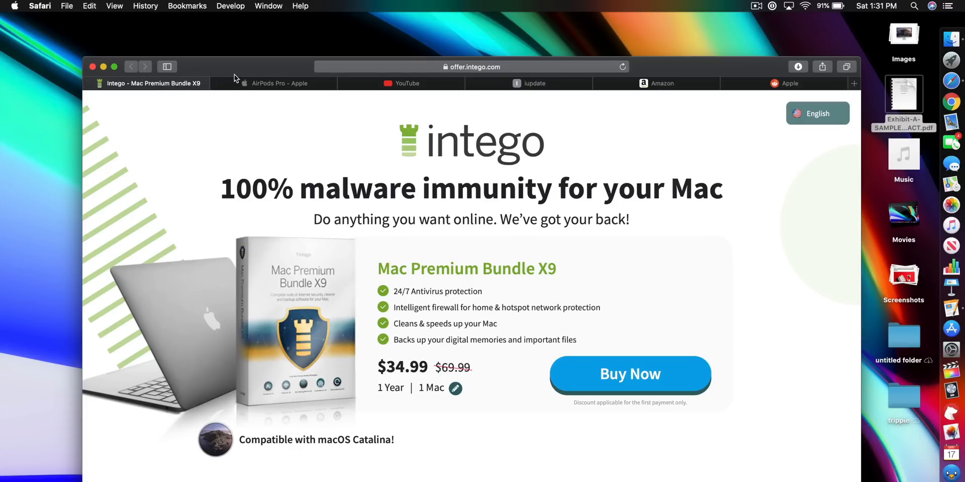
mouse_move(383, 85)
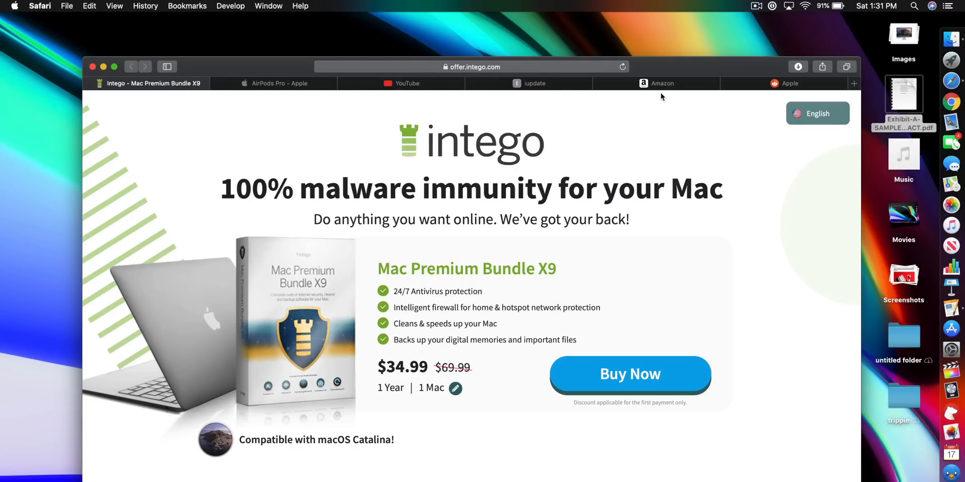
Revisit the Apple subreddit and Amazon tabs to confirm the icons now appear
click(789, 83)
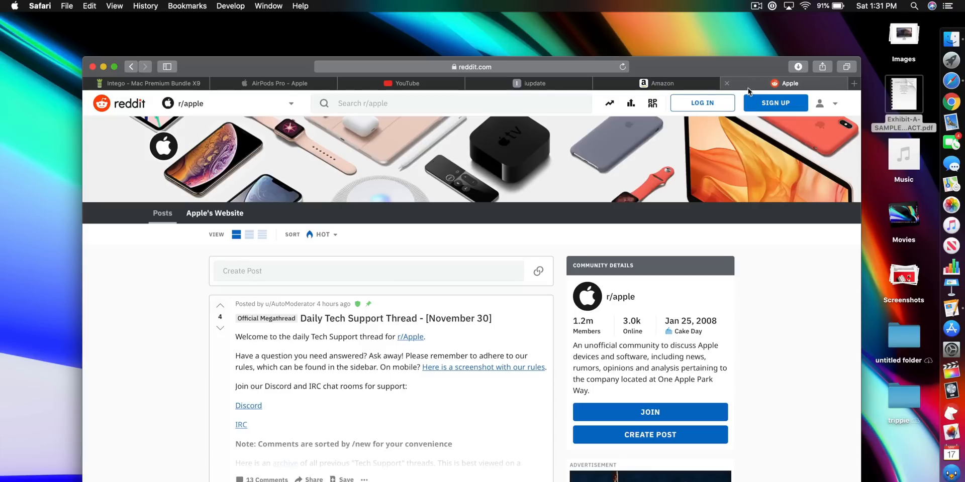
click(657, 83)
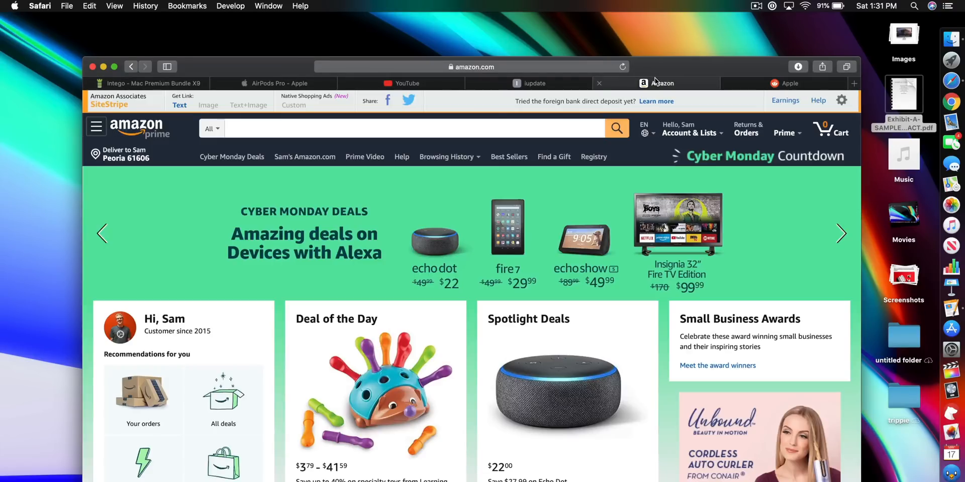
click(280, 84)
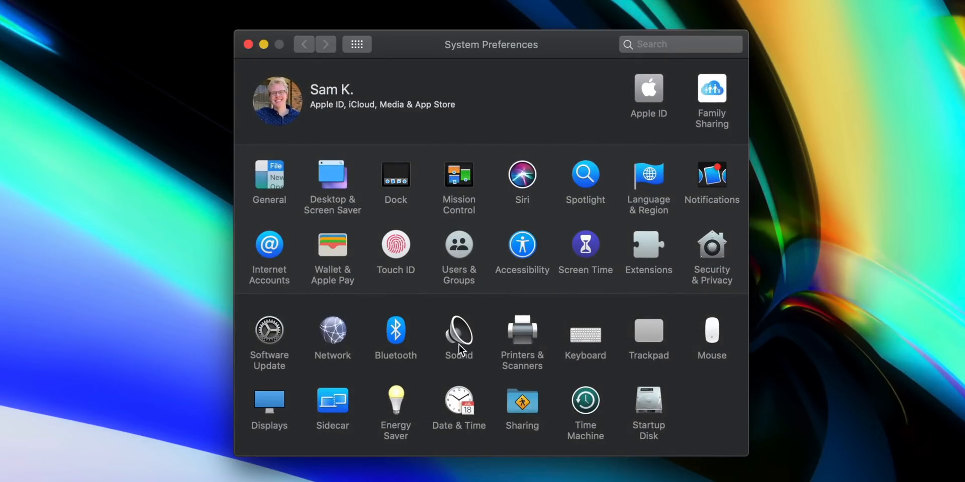
mouse_move(427, 426)
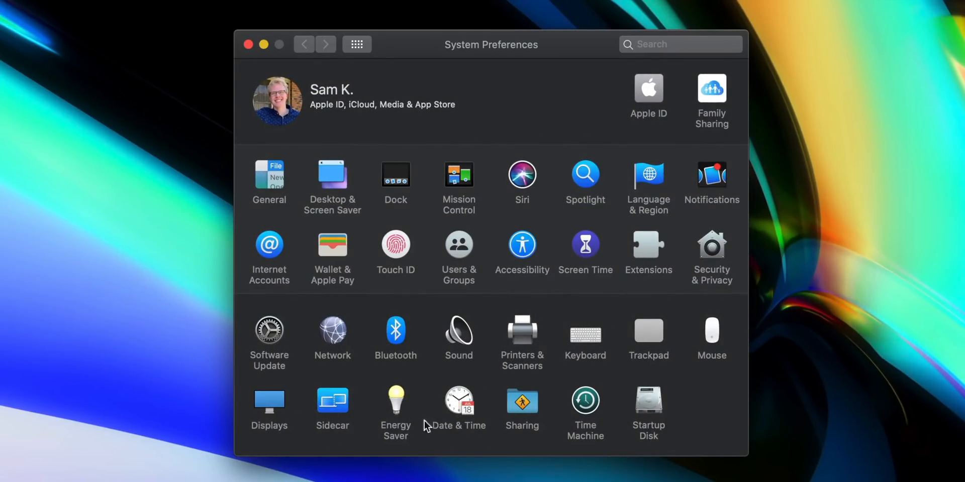
mouse_move(420, 381)
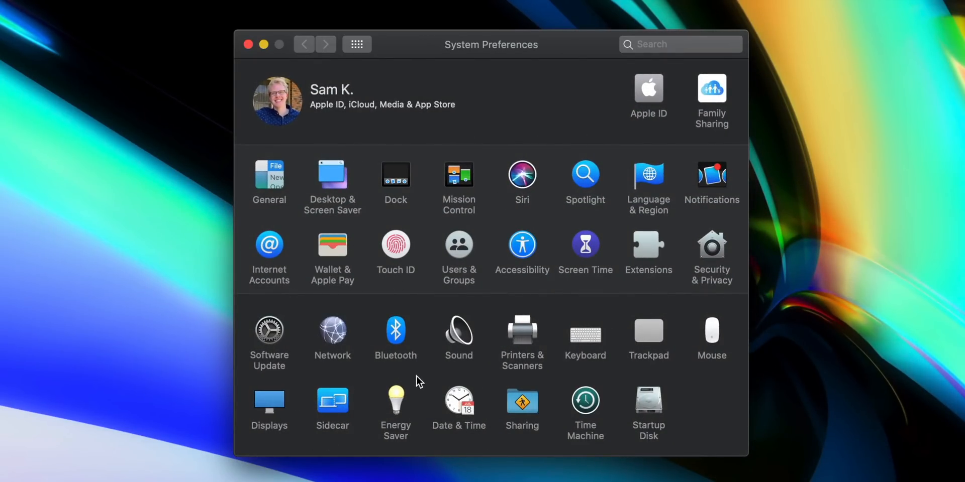
Choose View > Customize… so each preference pane gets a visibility checkbox
click(145, 6)
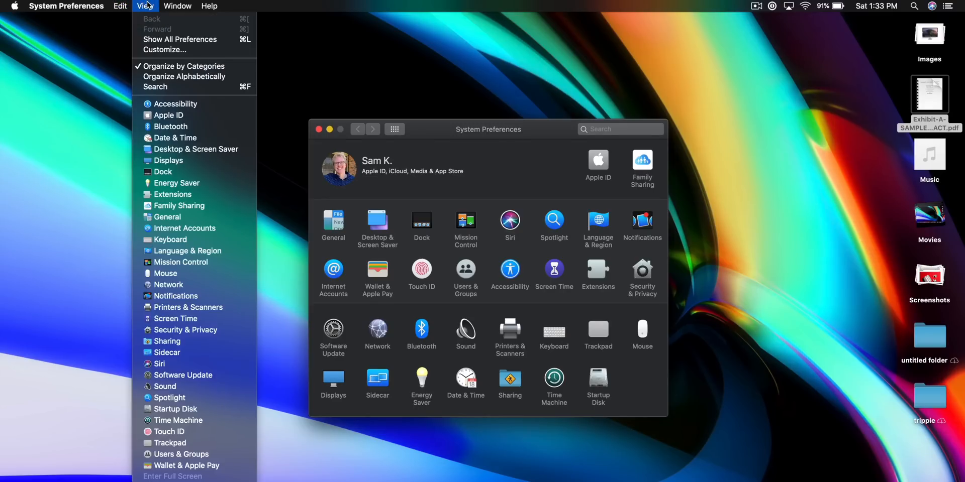
mouse_move(180, 39)
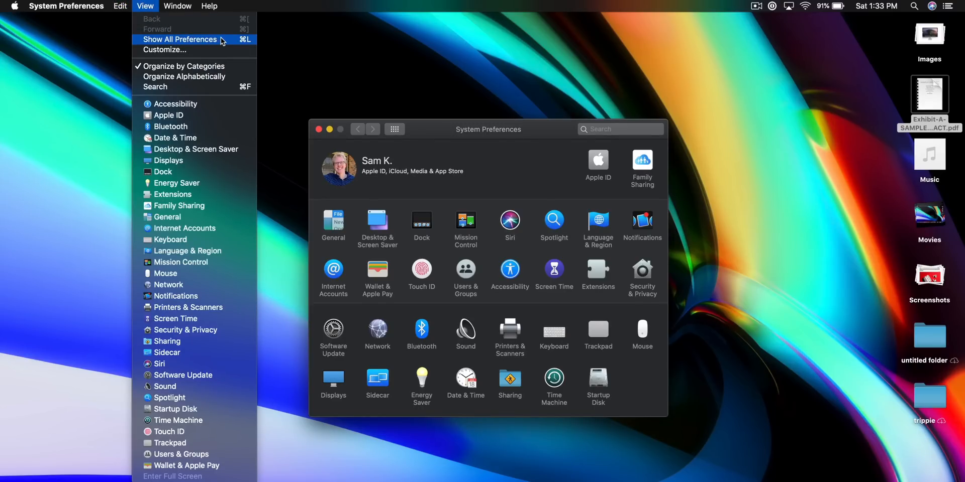
click(168, 51)
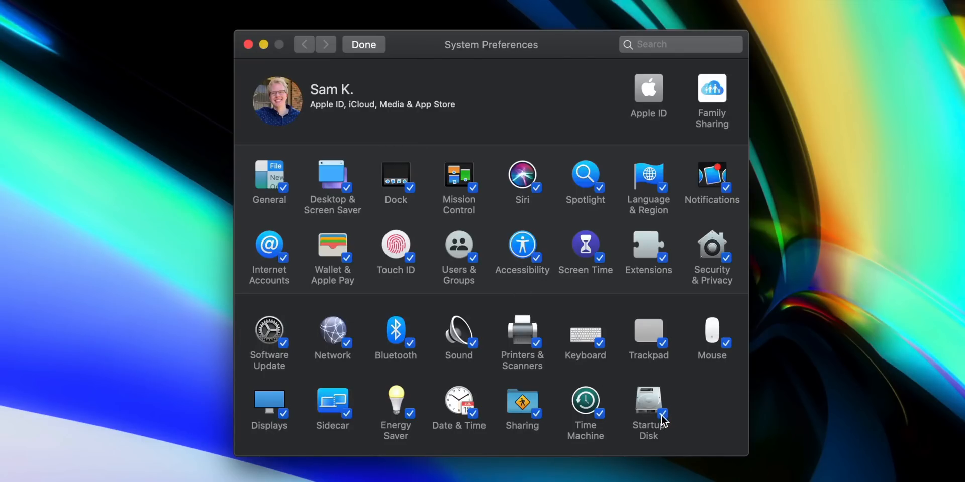
mouse_move(596, 418)
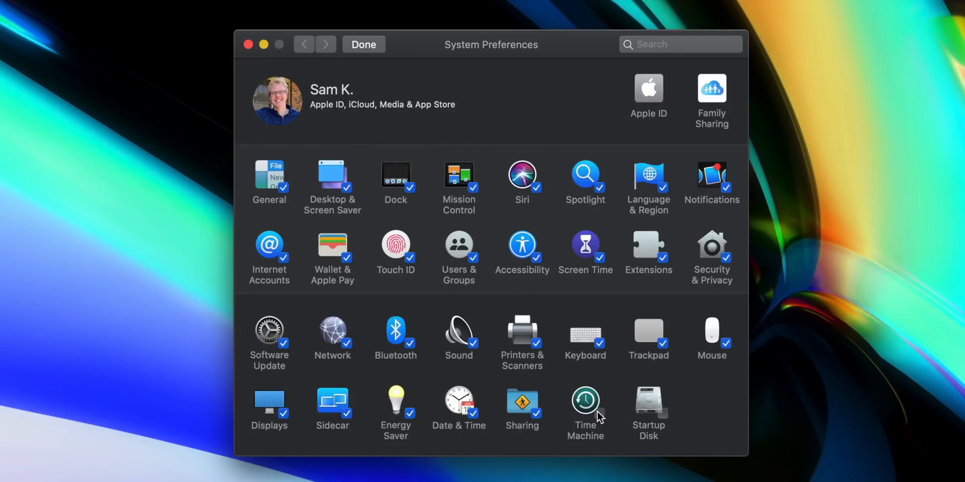
mouse_move(540, 354)
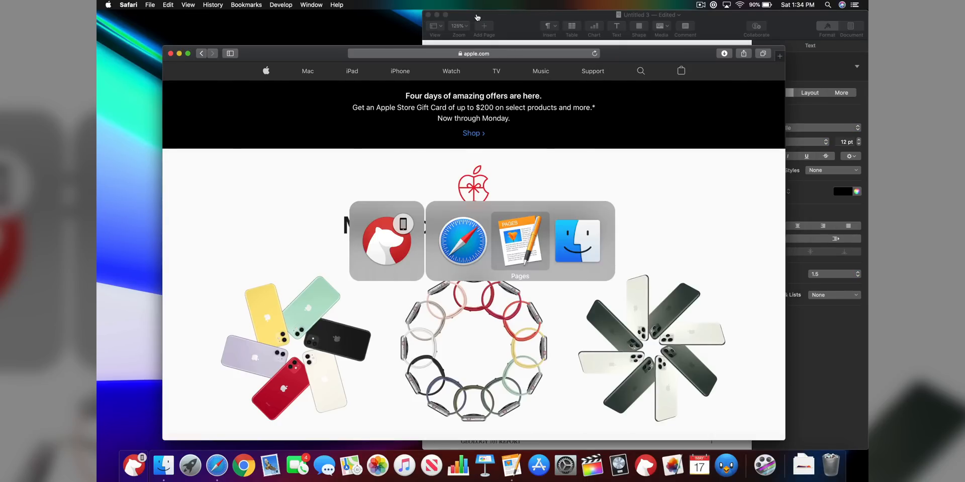
Tile Safari to the left of the screen with the Pages report on the right in Split View
click(519, 240)
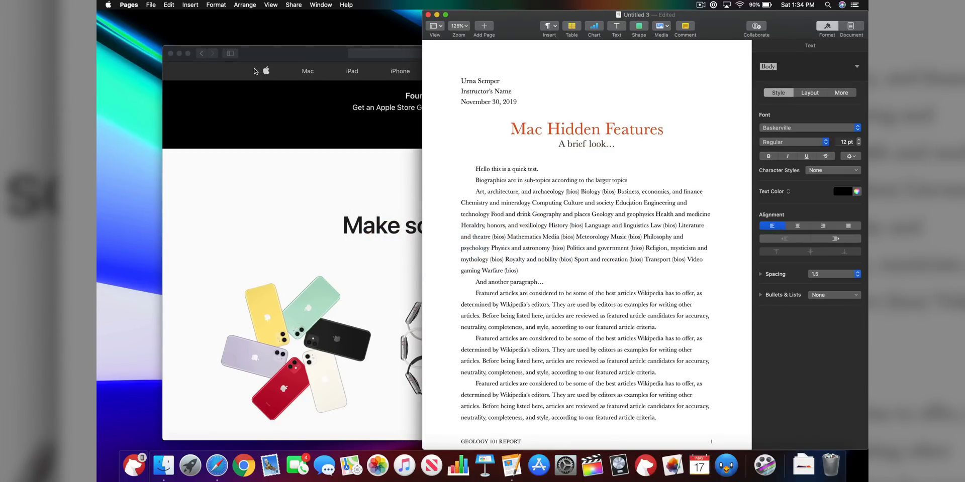
click(187, 53)
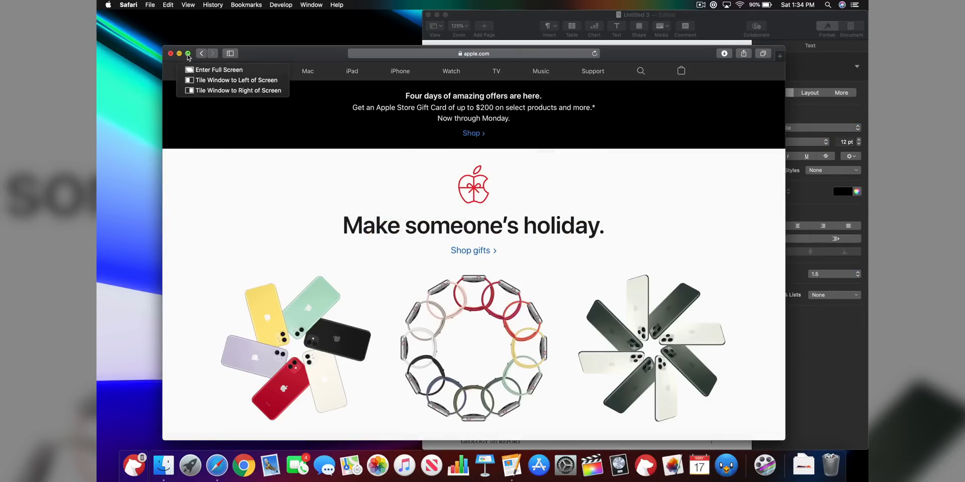
mouse_move(233, 70)
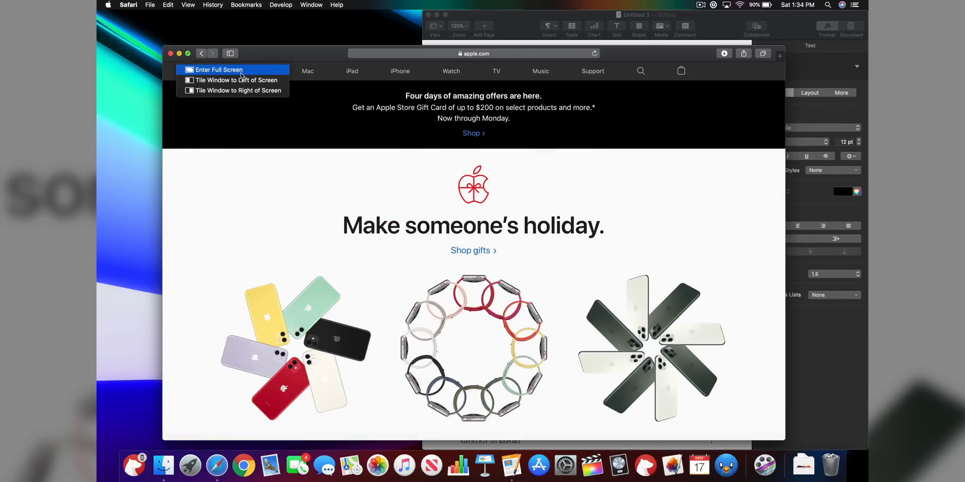
mouse_move(235, 91)
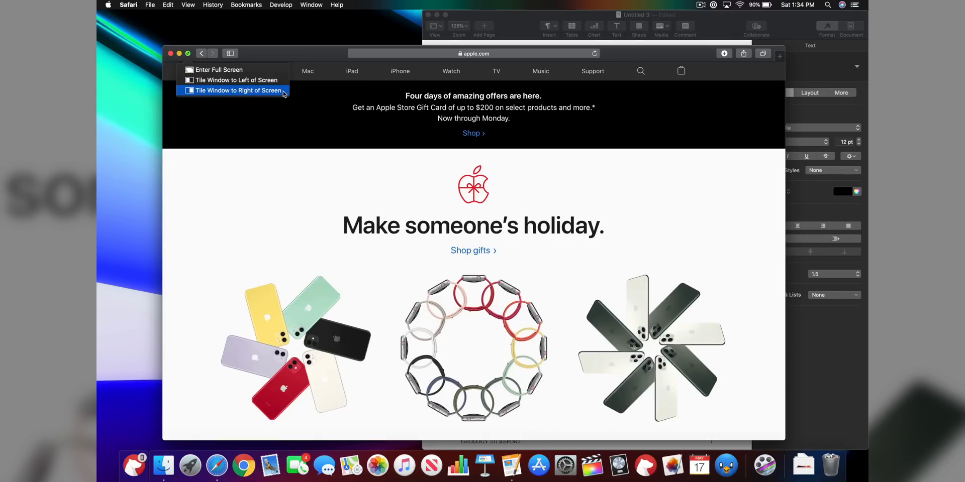
mouse_move(234, 80)
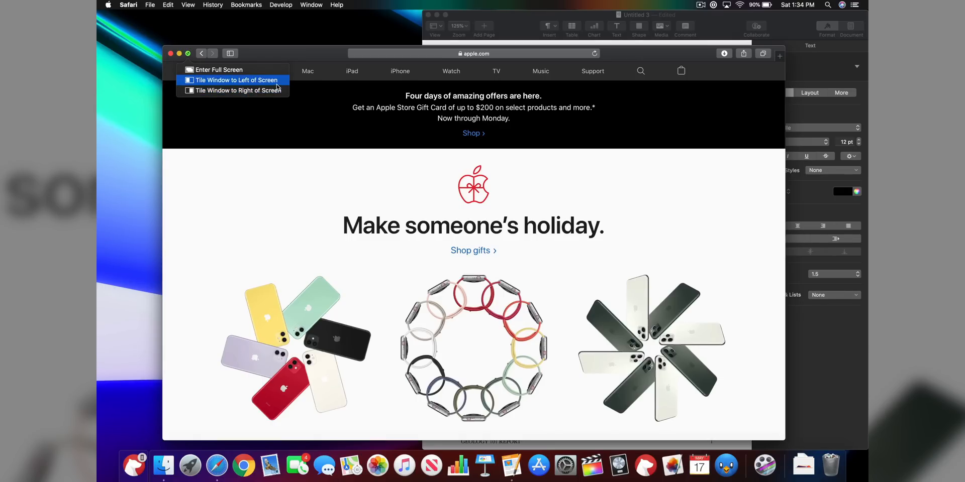
click(234, 80)
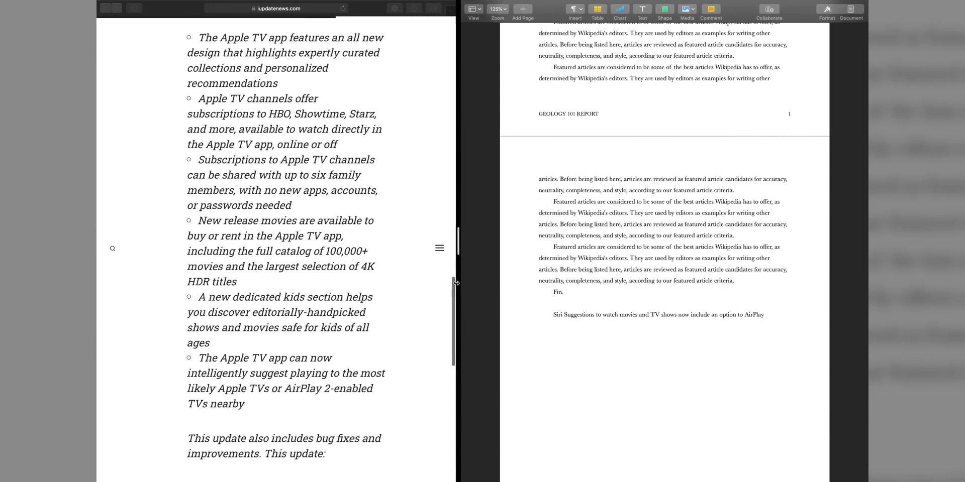
click(116, 460)
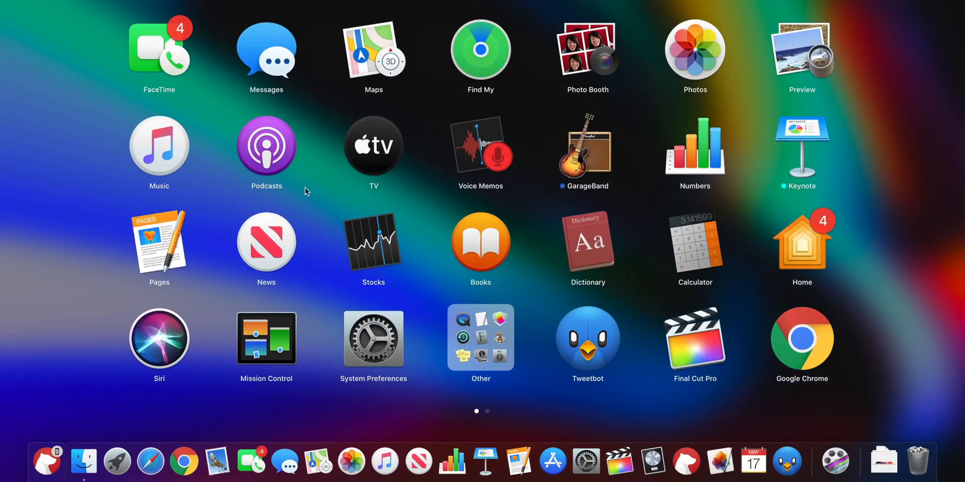
mouse_move(742, 209)
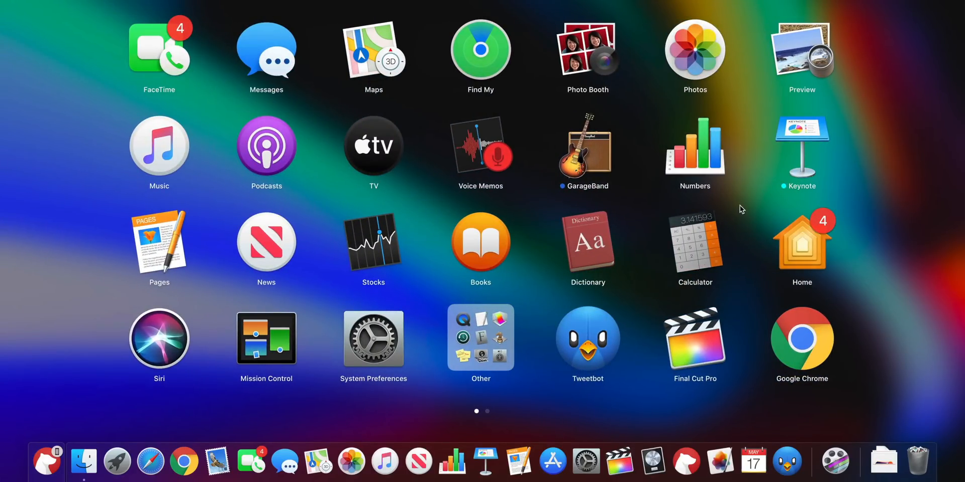
mouse_move(749, 311)
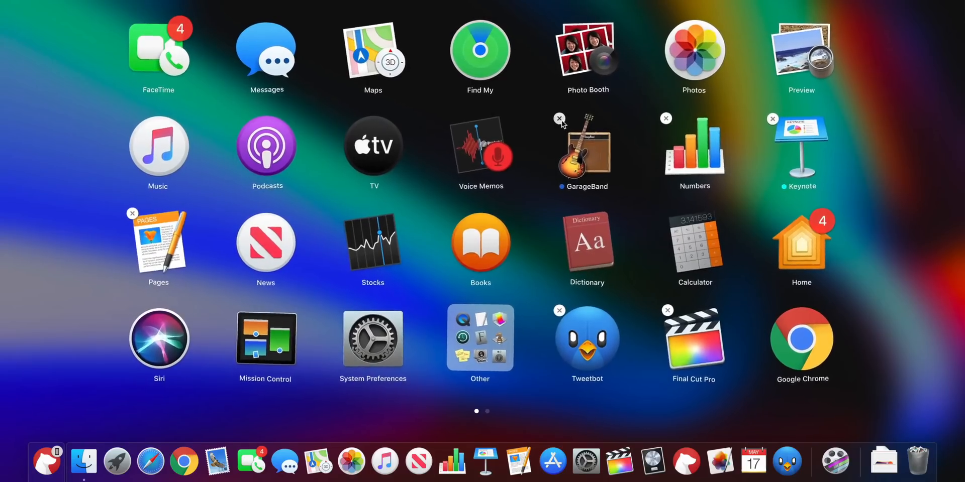
Delete GarageBand from Launchpad, confirm it, and move to the second page of apps
click(560, 117)
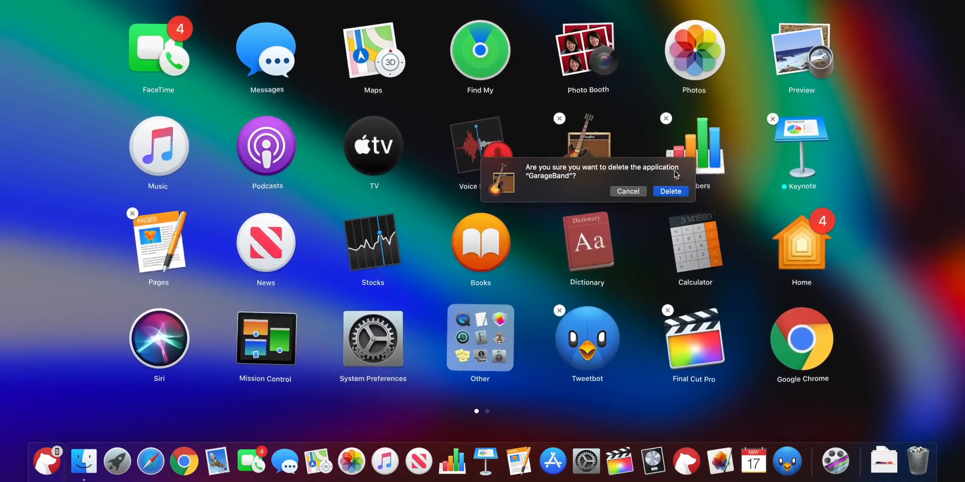
click(670, 191)
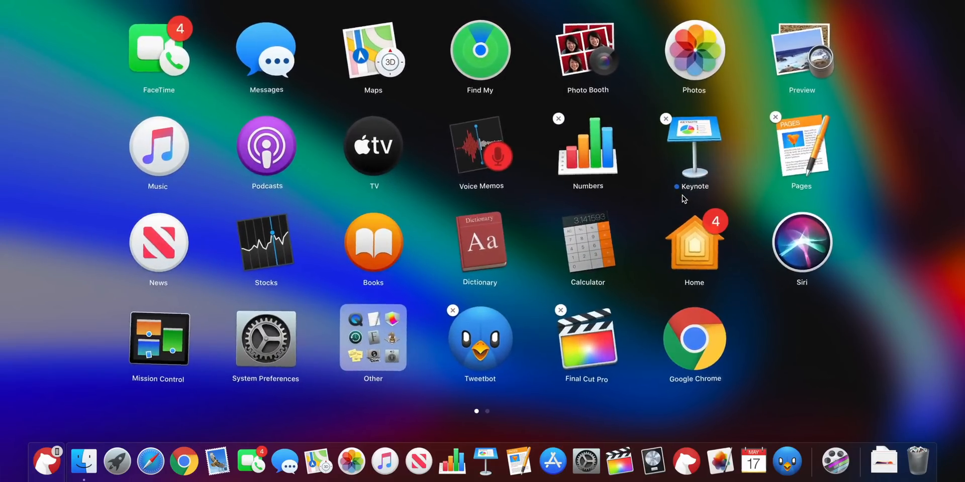
scroll(left, 3)
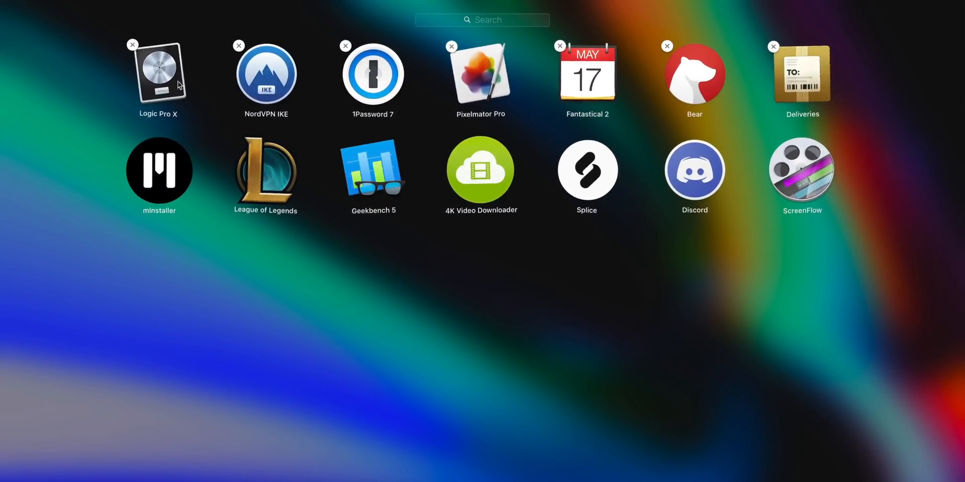
mouse_move(643, 99)
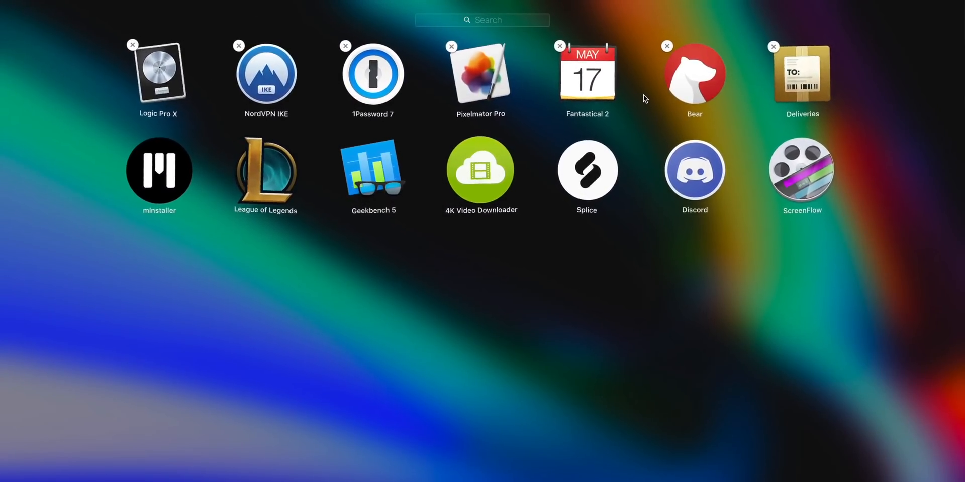